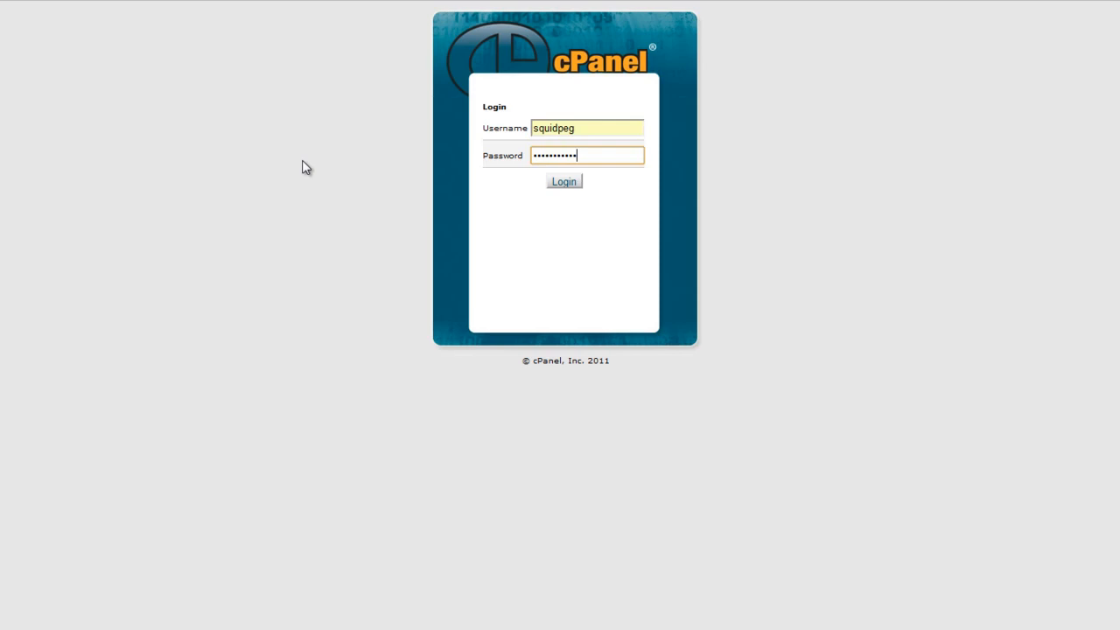
Step: Submit the cPanel login form with the entered username and password
left_click(564, 181)
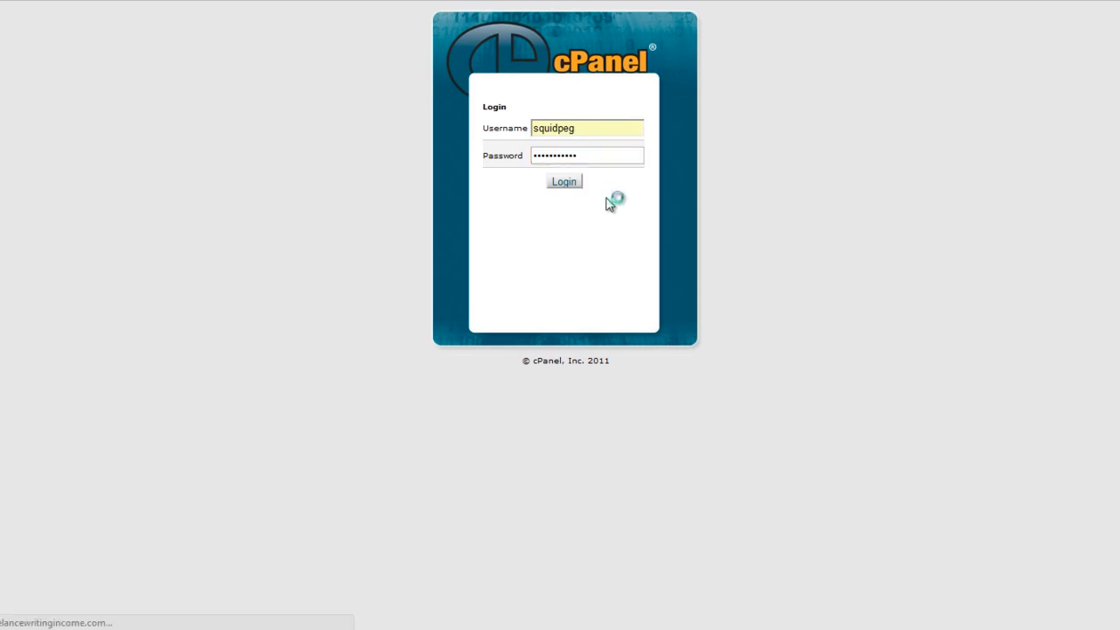
Step: Let the HostGator dashboard load and scroll down to Software/Services
left_click(563, 181)
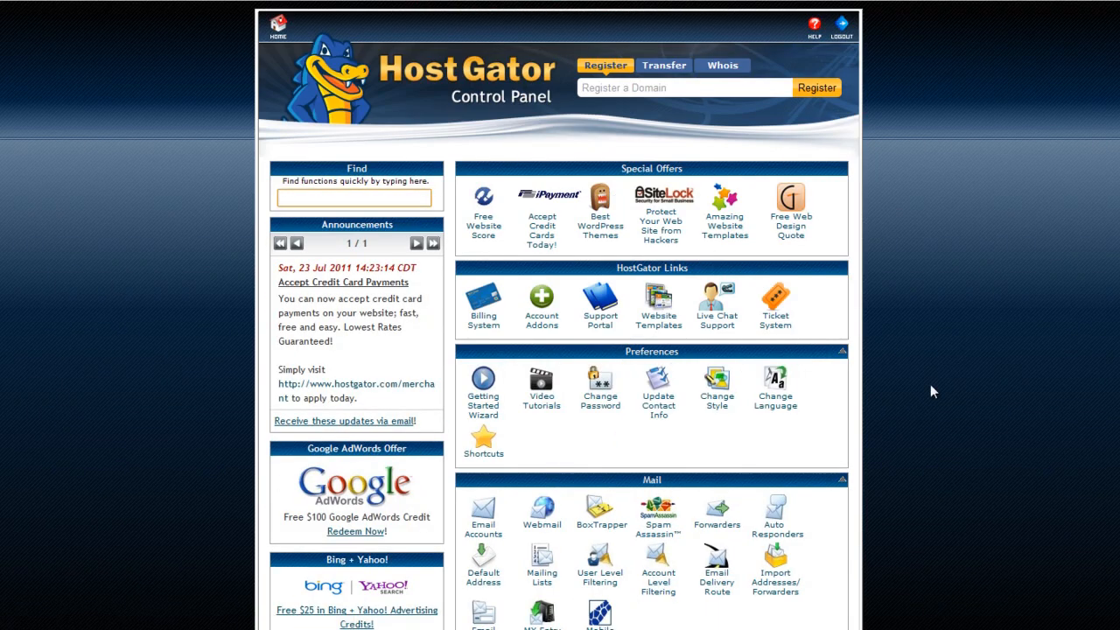
scroll("down", 3)
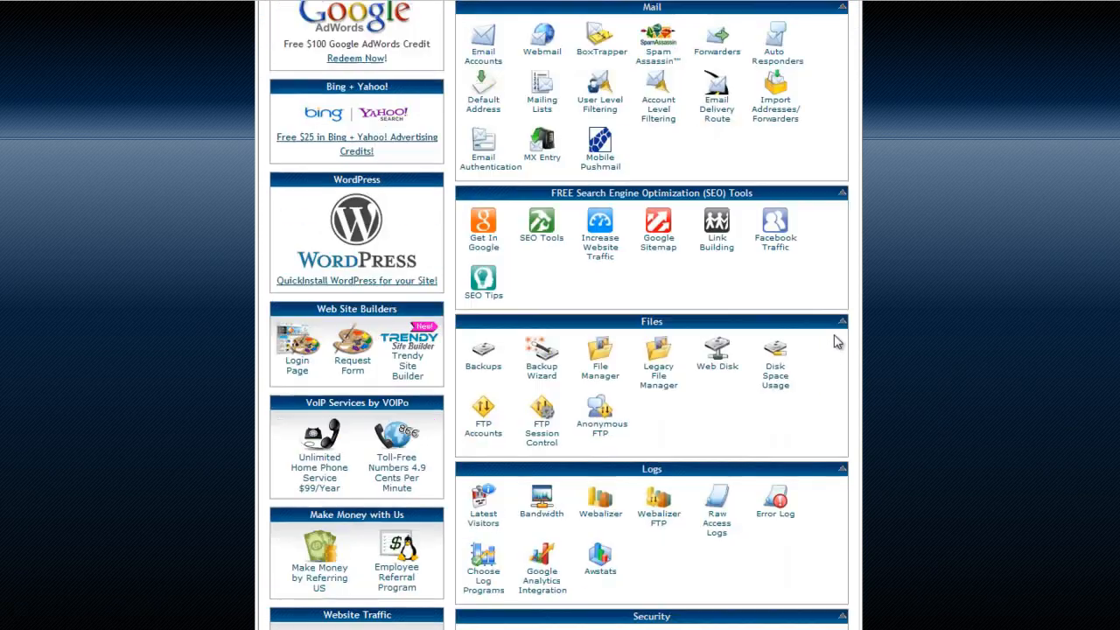
scroll("down", 3)
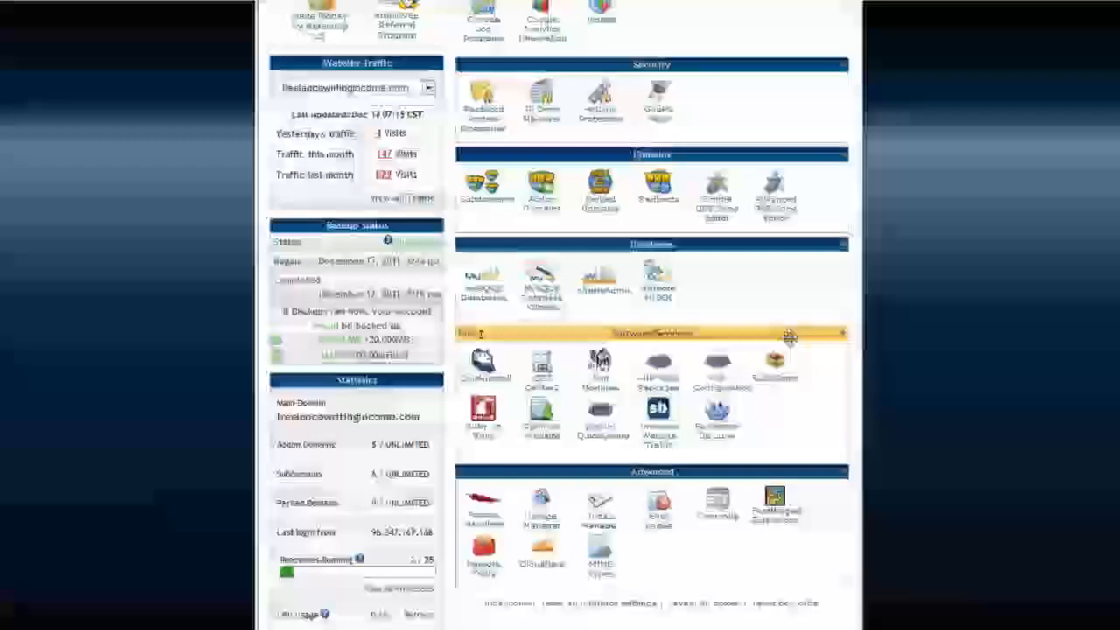
scroll("down", 3)
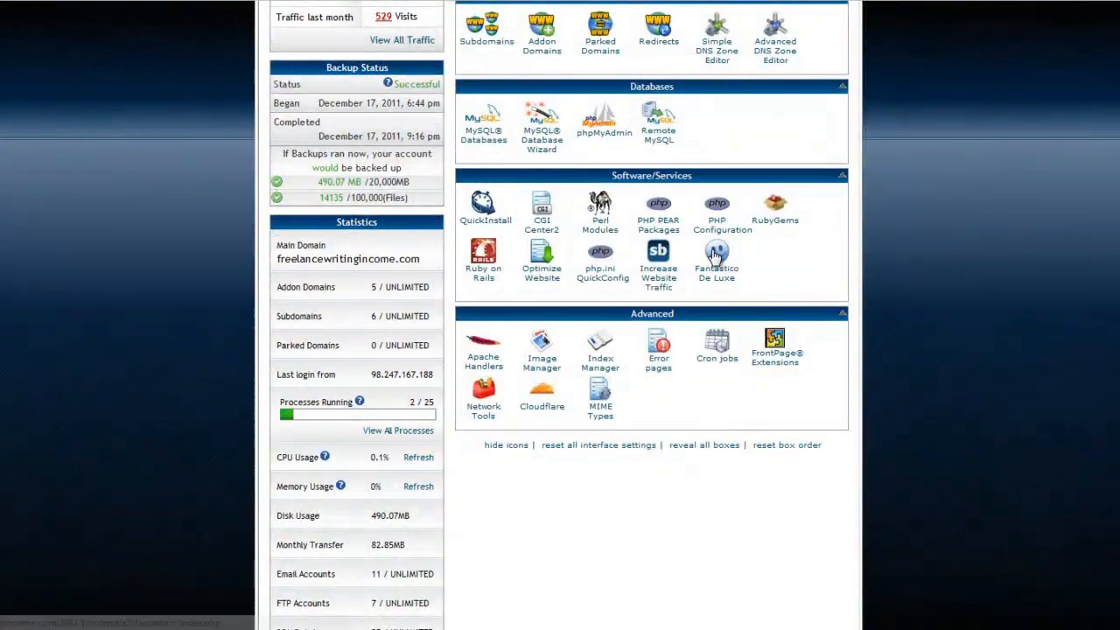
Step: Open Fantastico De Luxe and choose WordPress under Blogs
left_click(716, 254)
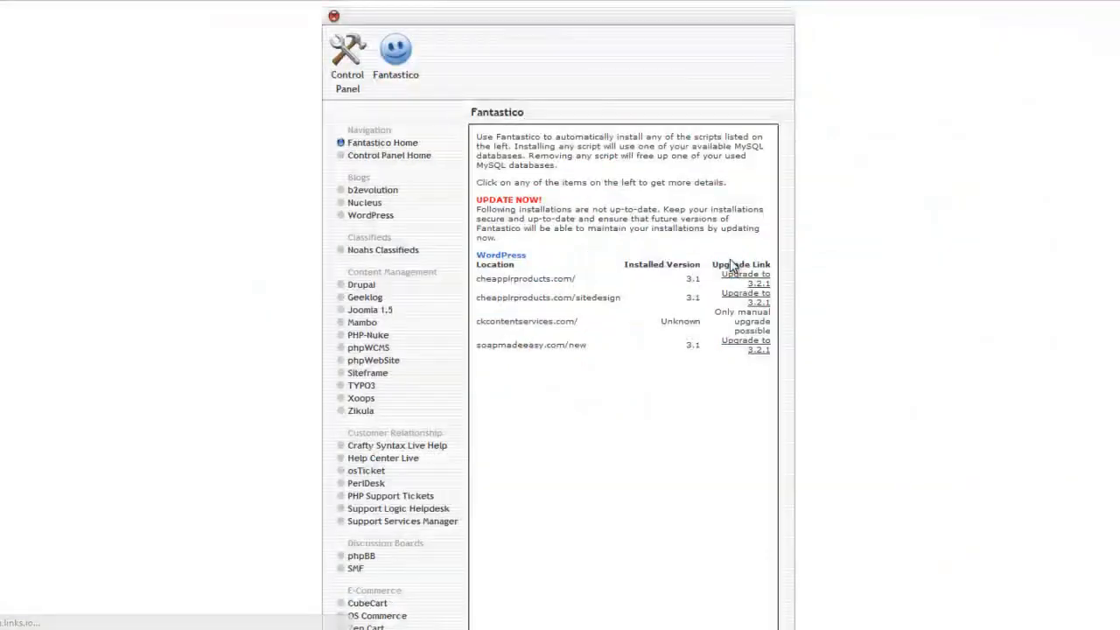
scroll("down", 3)
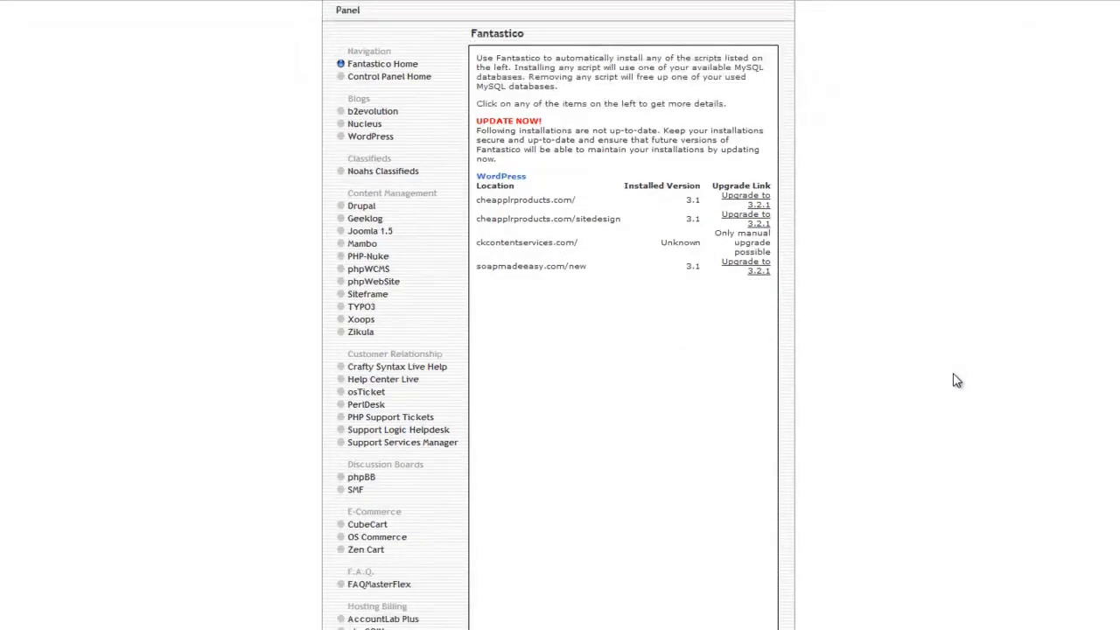
mouse_move(380, 173)
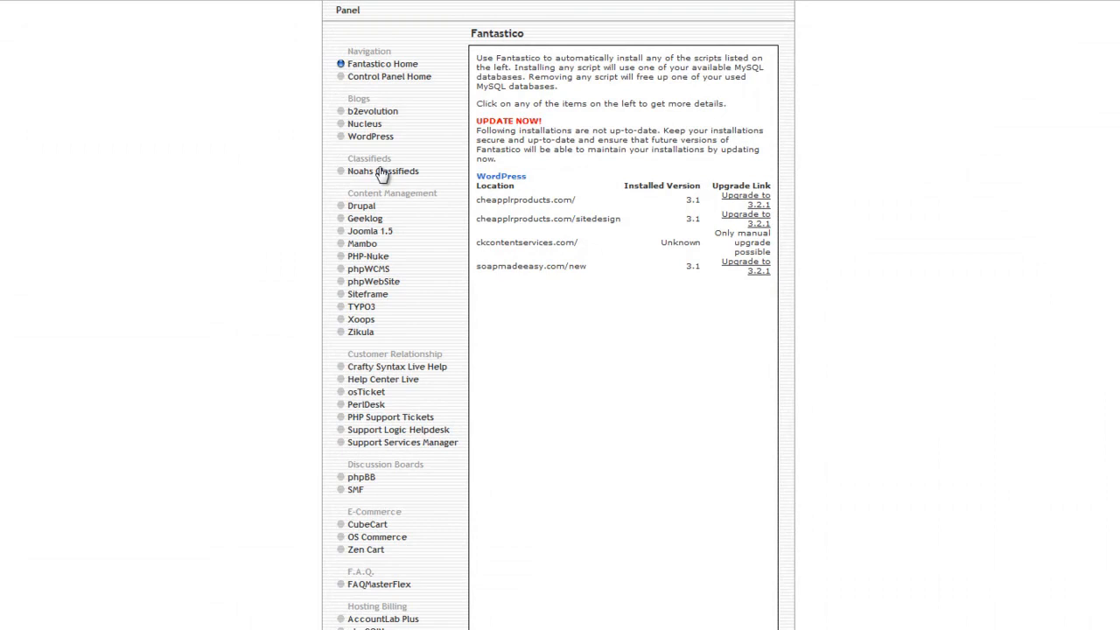
mouse_move(370, 137)
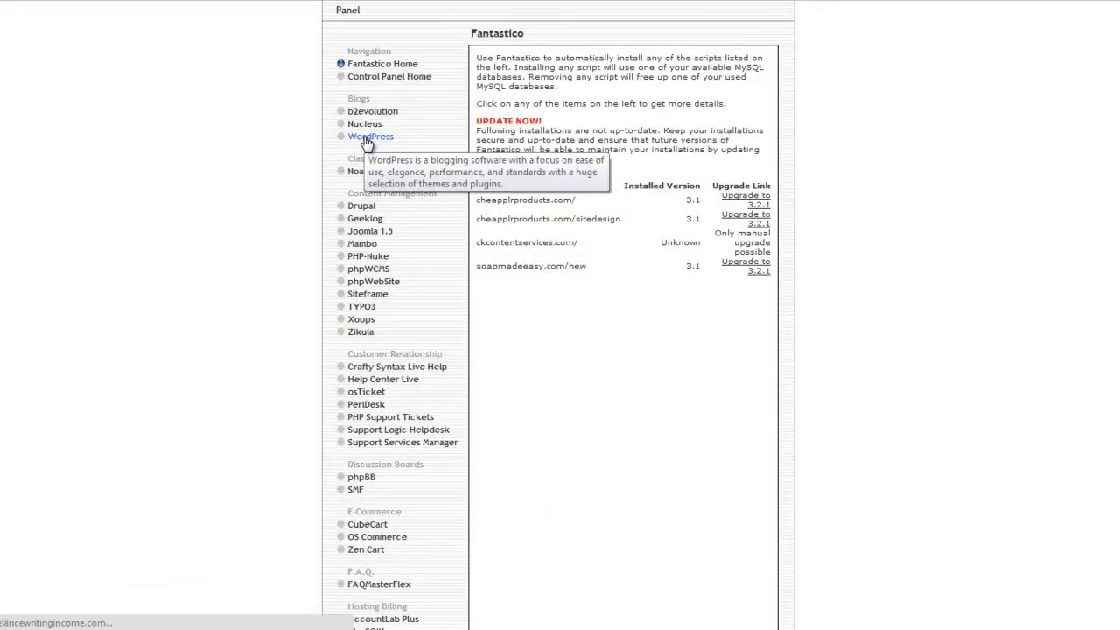
left_click(370, 136)
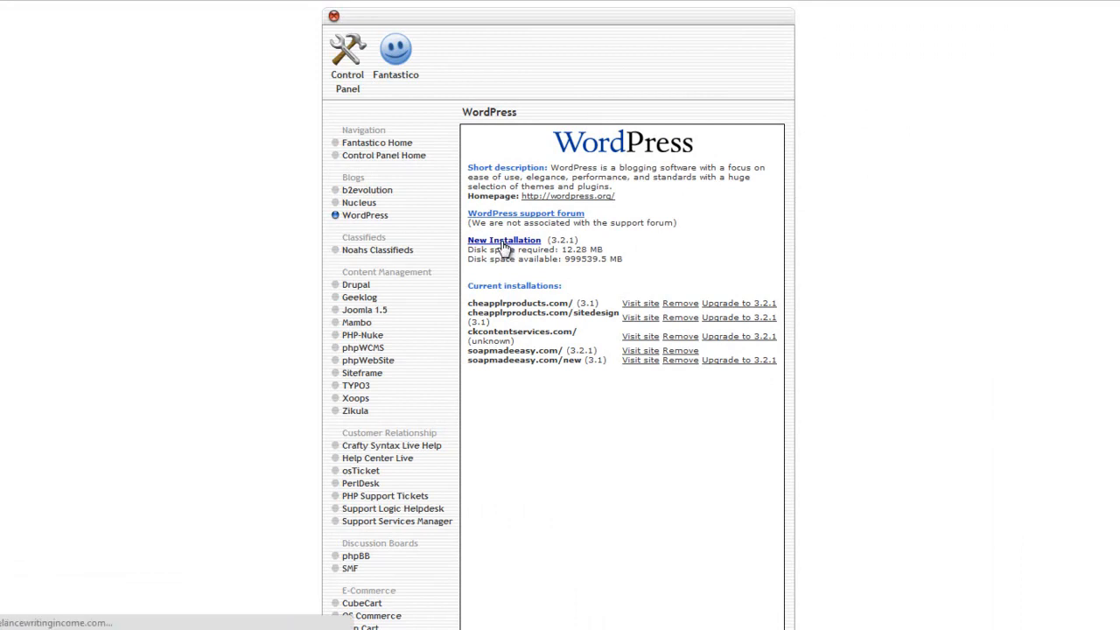
Step: Begin a new WordPress installation on the domain traininggroundz.com
left_click(504, 240)
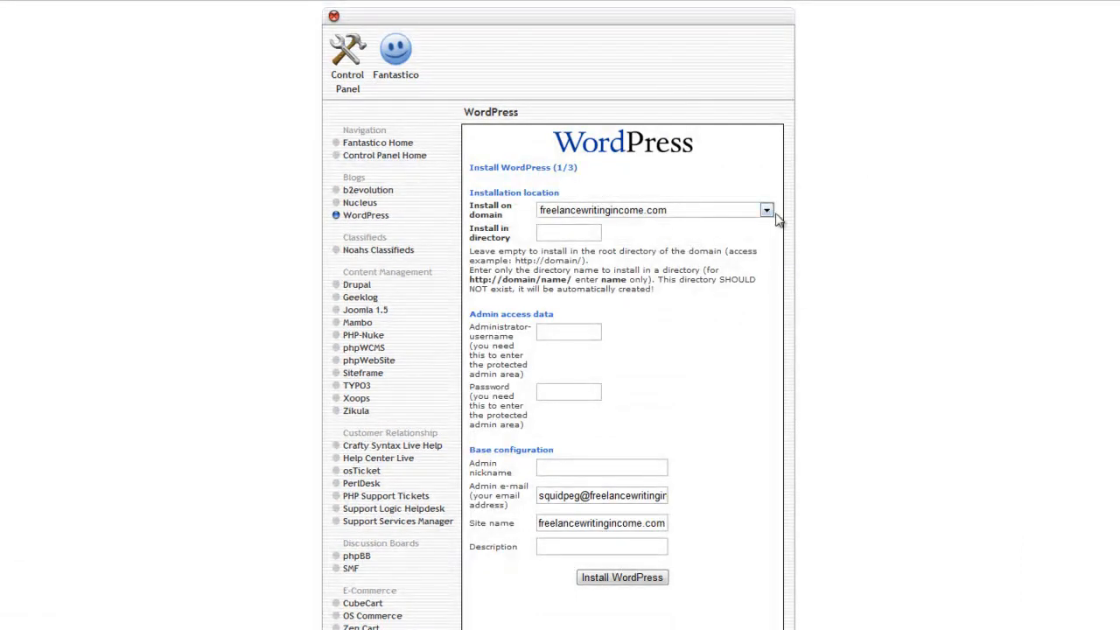
left_click(766, 210)
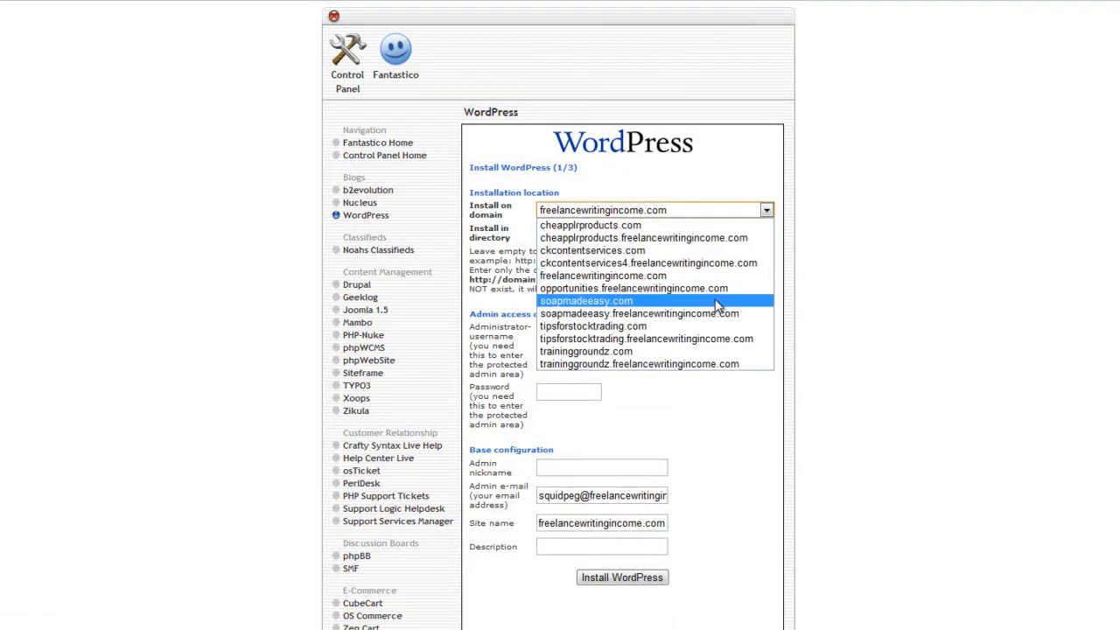
left_click(586, 351)
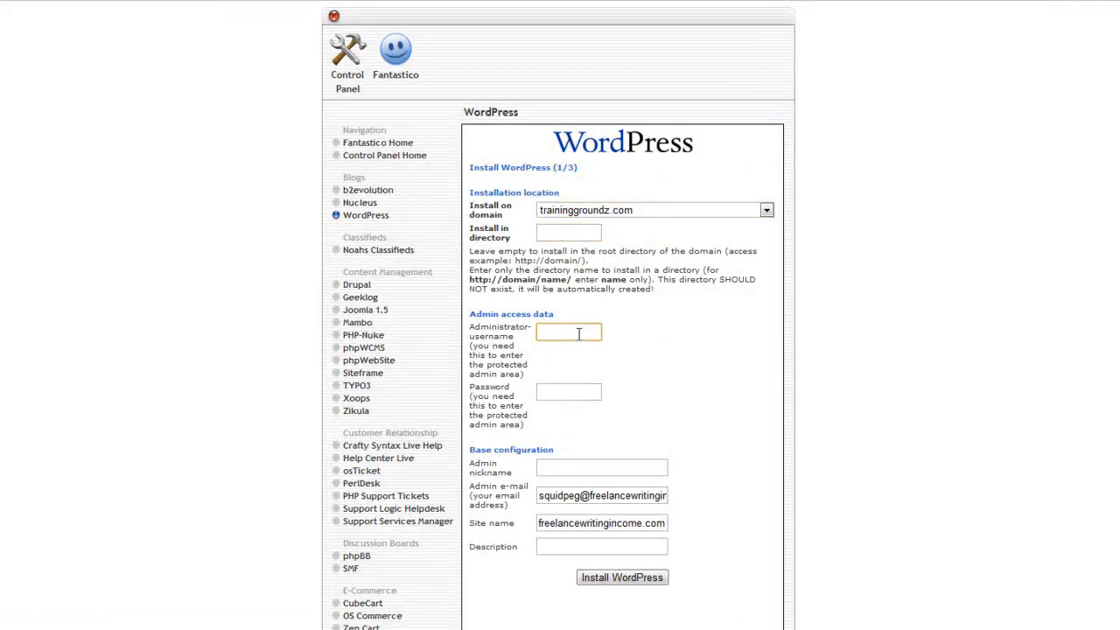
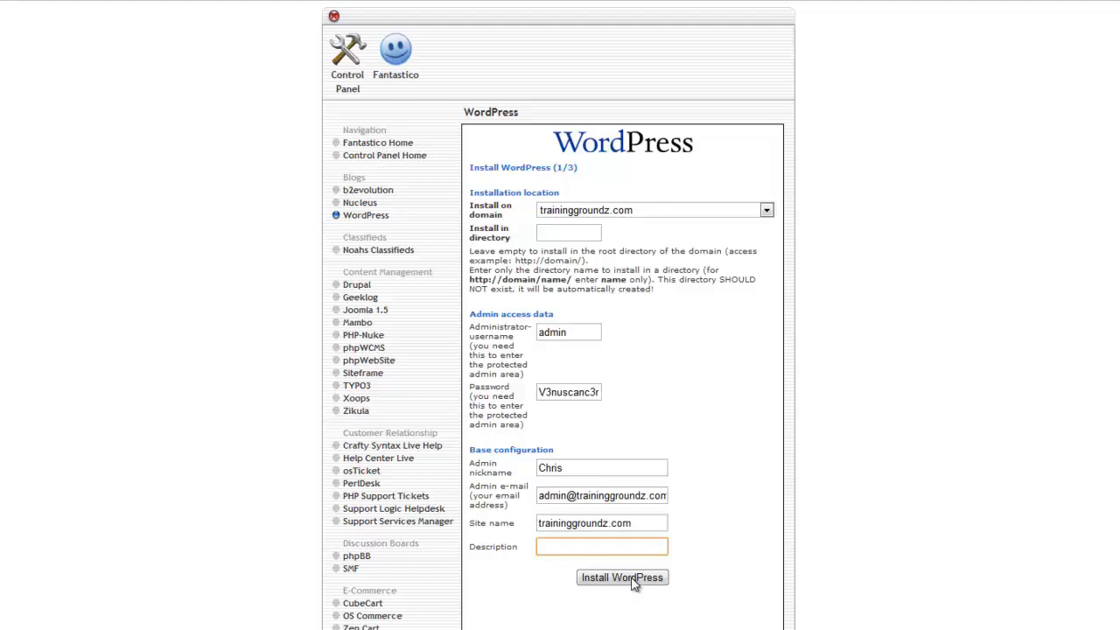
mouse_move(604, 428)
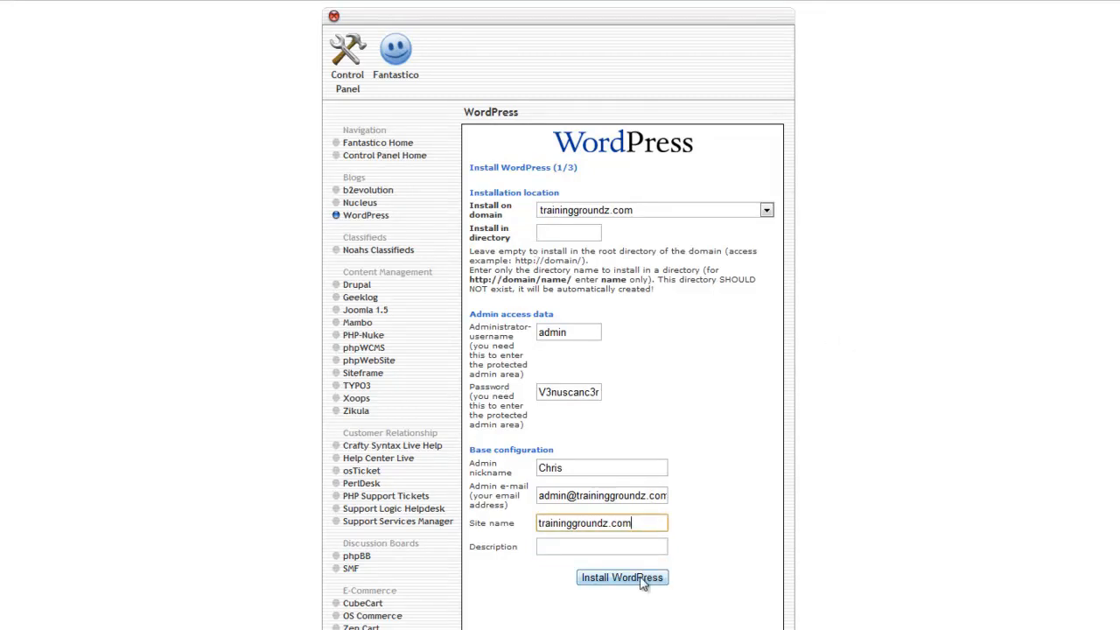
left_click(622, 578)
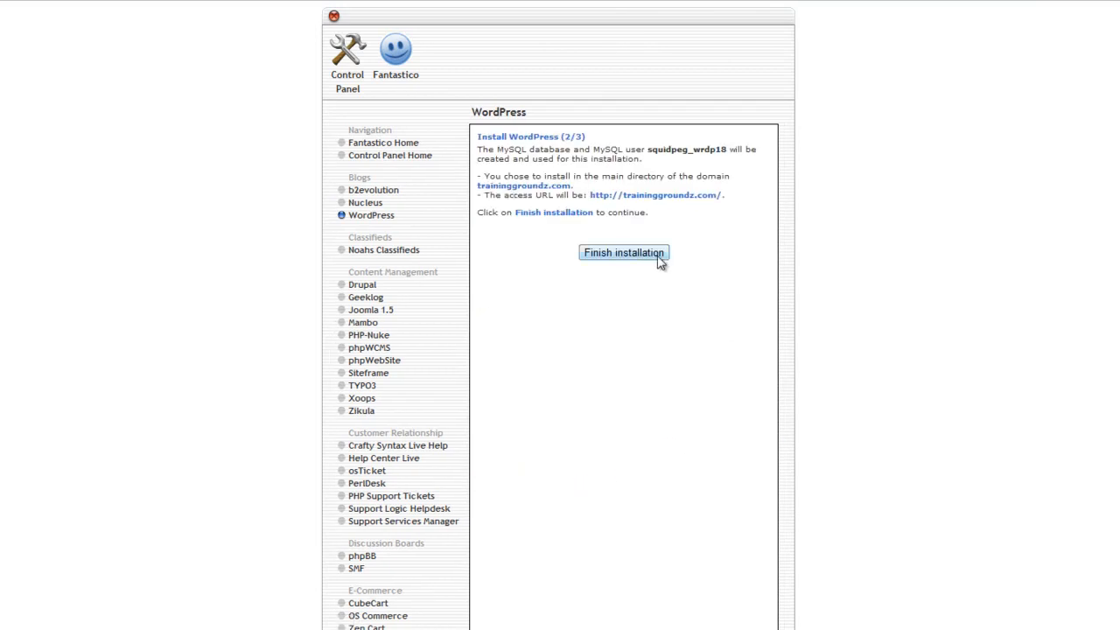
Step: Finish the installation to reach the 3/3 page showing the admin URL
left_click(623, 253)
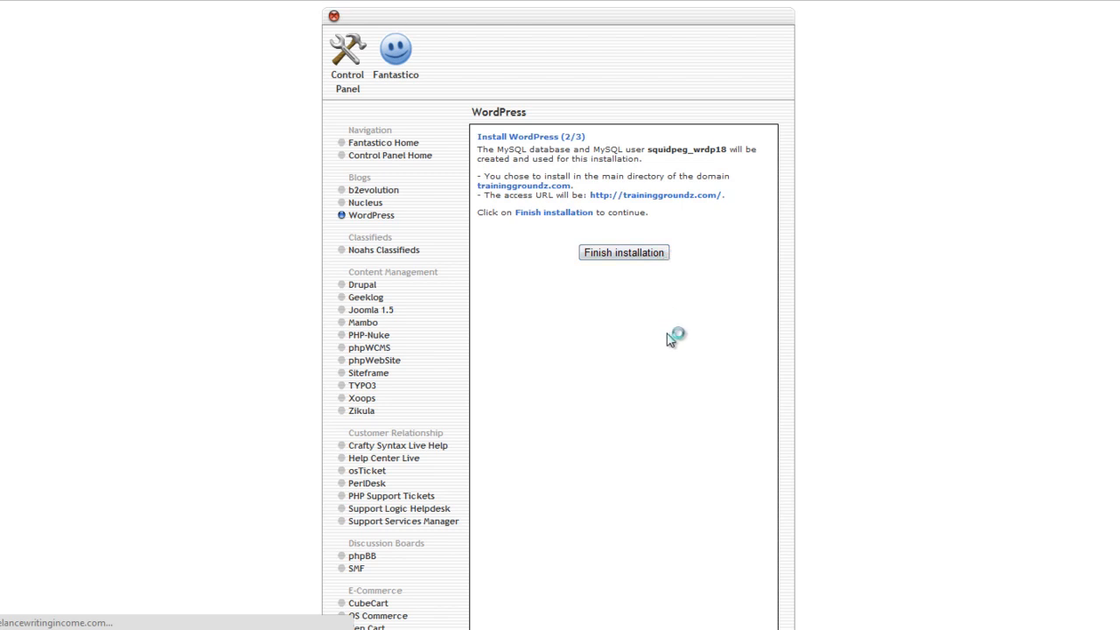
mouse_move(669, 359)
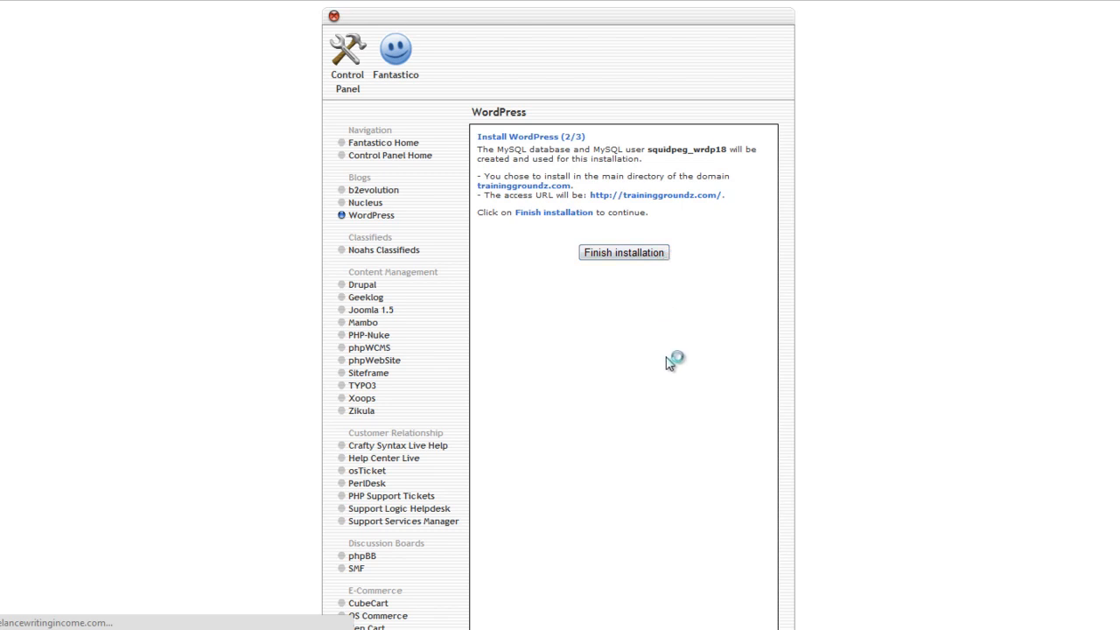
mouse_move(474, 483)
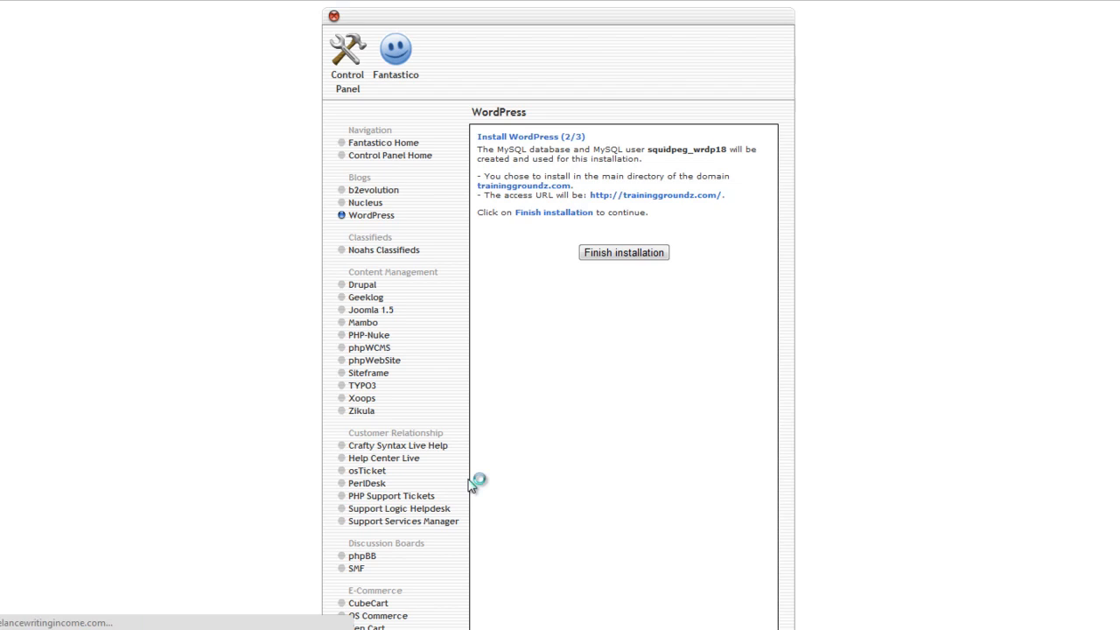
mouse_move(558, 504)
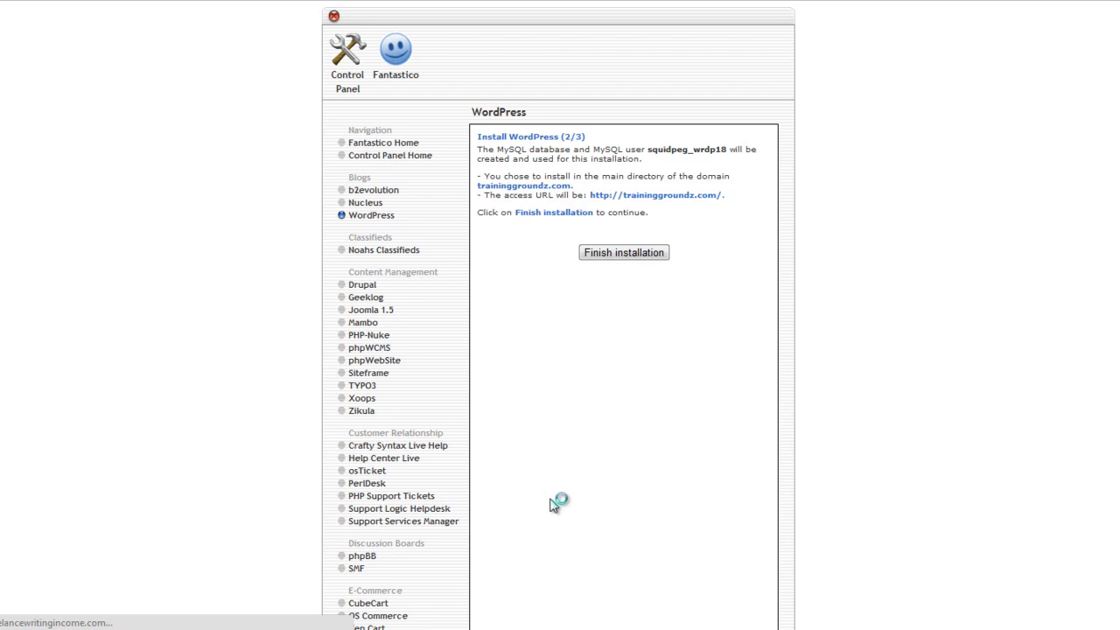
left_click(623, 252)
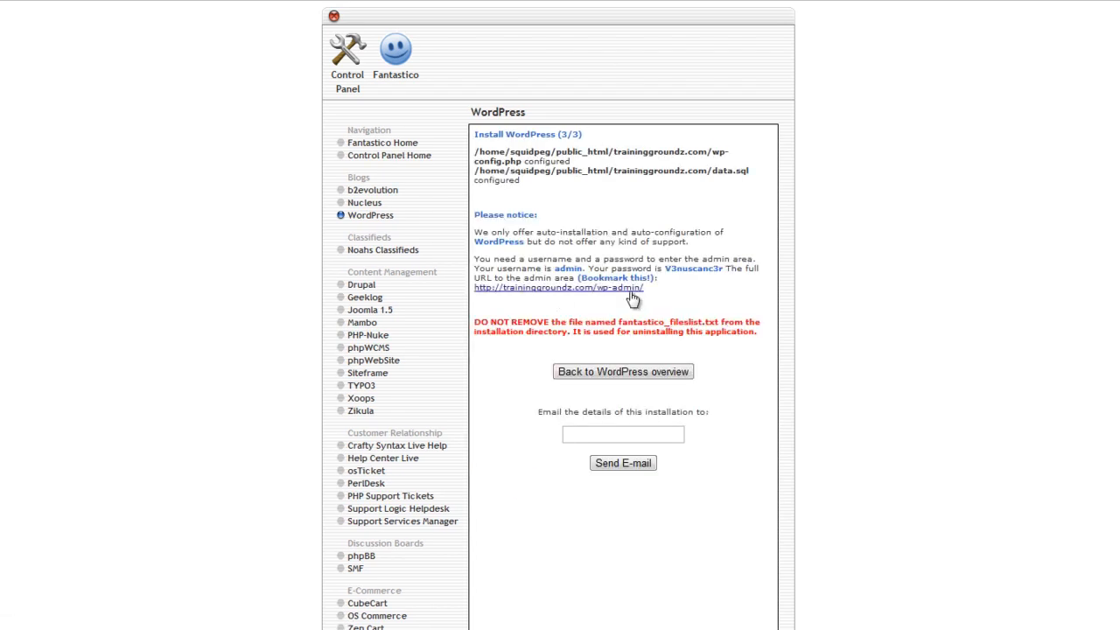